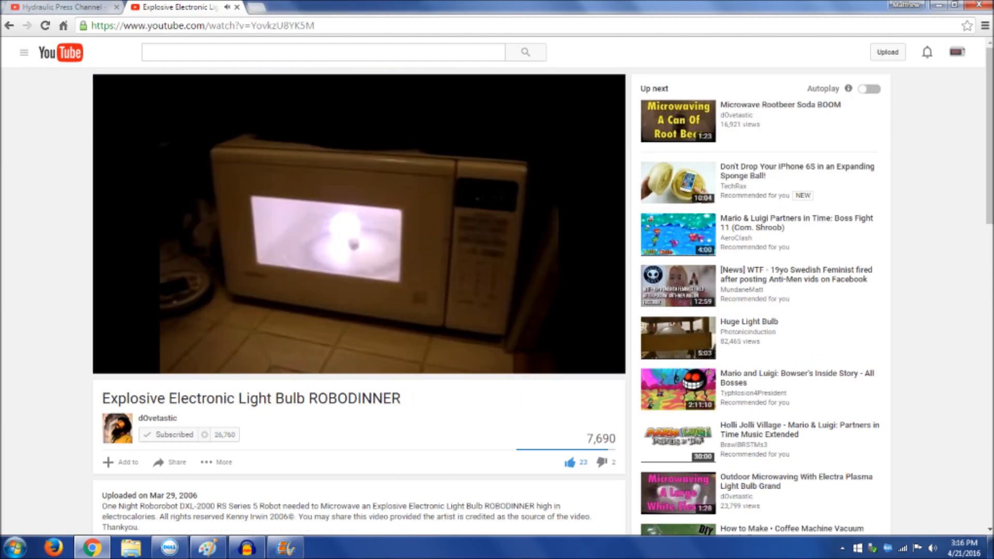
Search 'will it blend marbles', then open the Hydraulic Press Channel paper-folding video from the Reddit post
text(will it blend marbles)
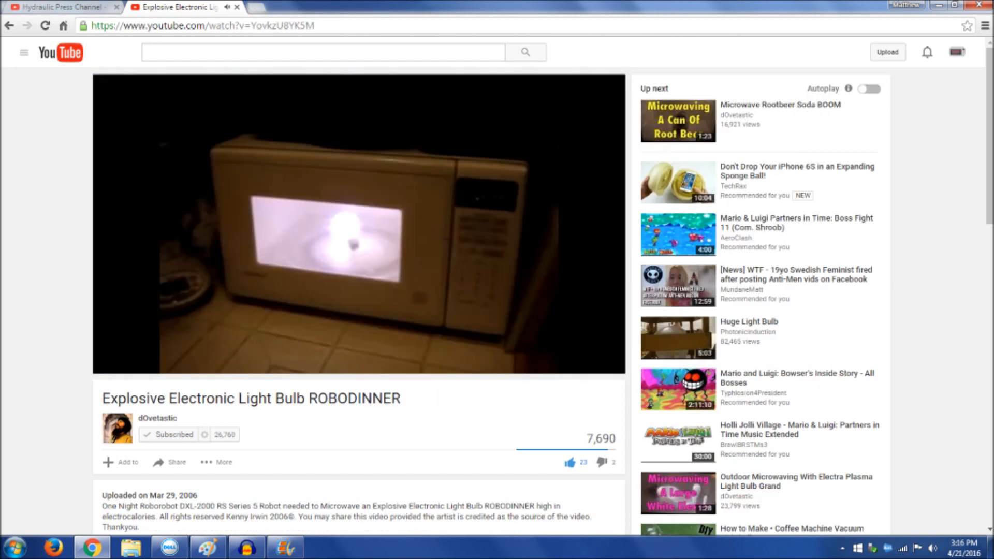
text(will it blend marbles)
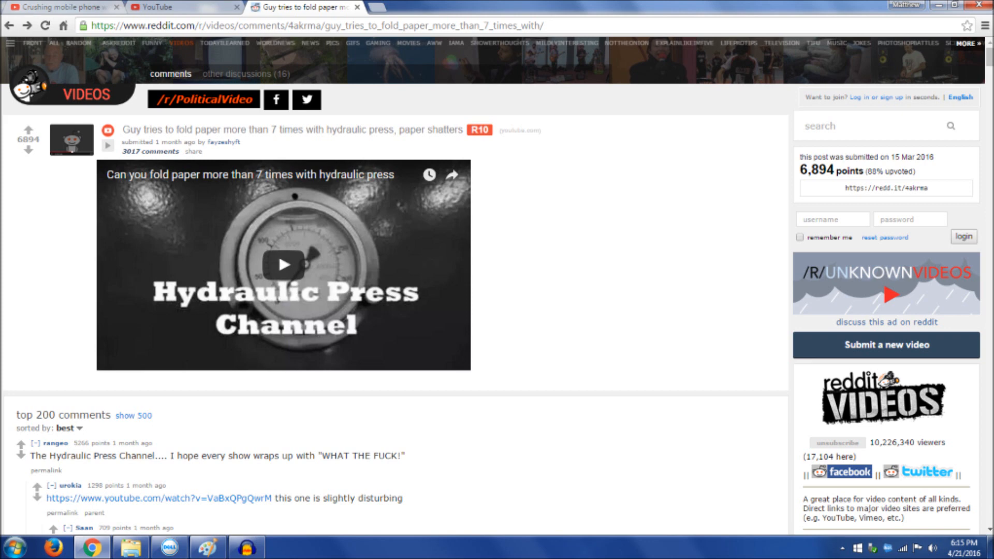
click(284, 264)
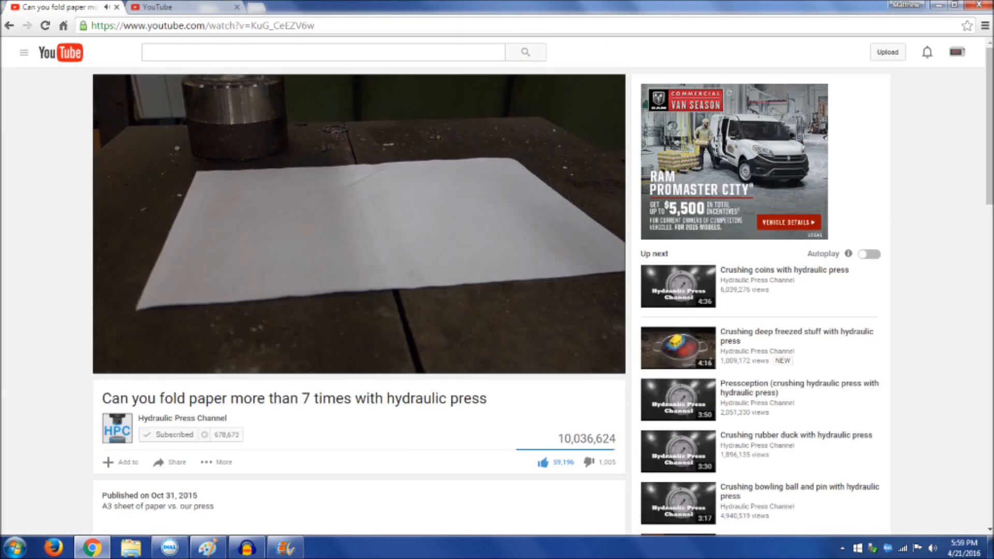